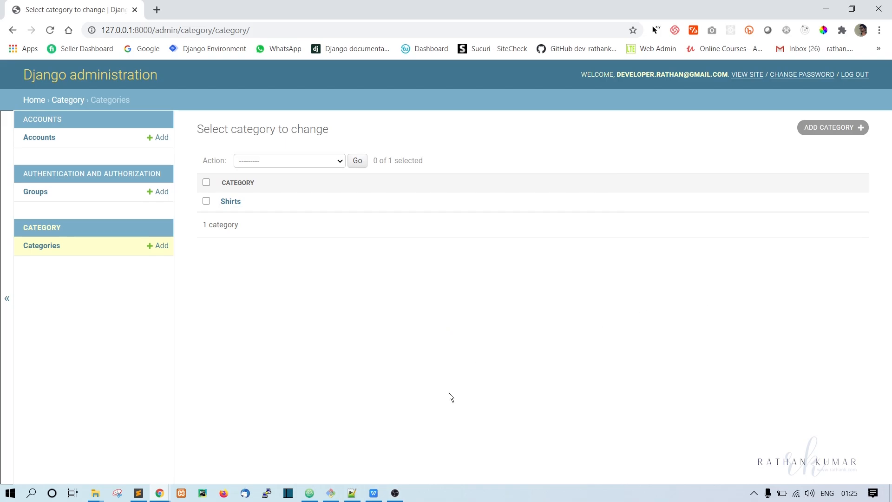
pyautogui.moveTo(310, 493)
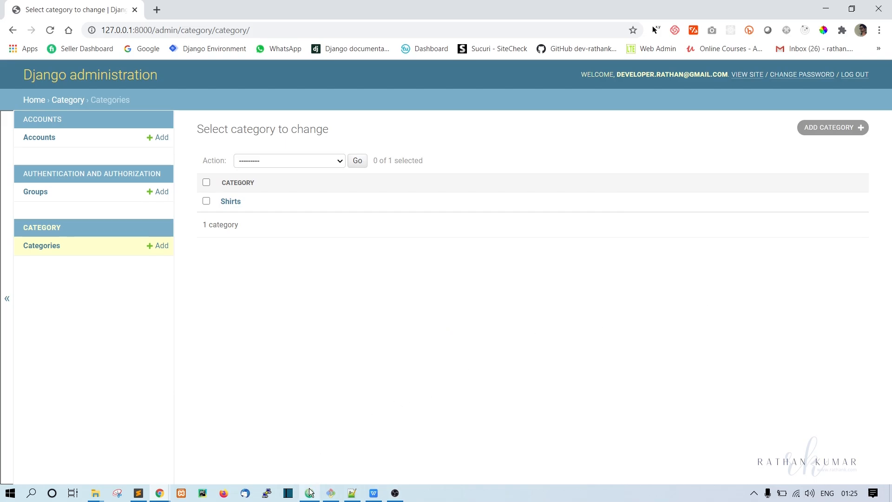
# Step: Review the Shirts-only category list, then switch to models.py in Atom
pyautogui.click(309, 493)
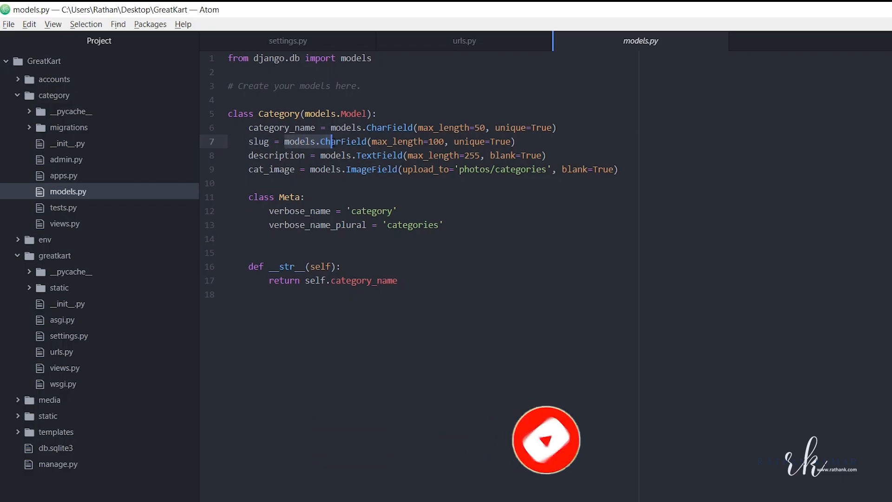
# Step: Replace CharField with SlugField on the Category model's slug line
pyautogui.doubleClick(344, 142)
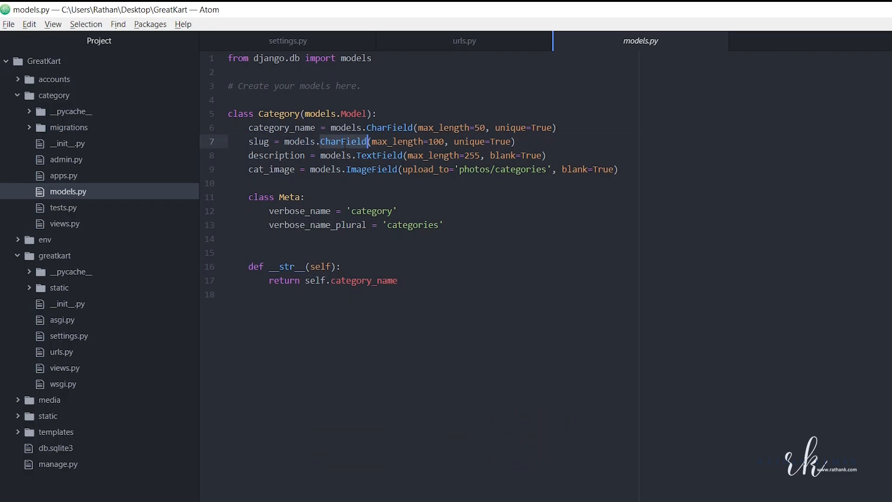
pyautogui.write('Slug')
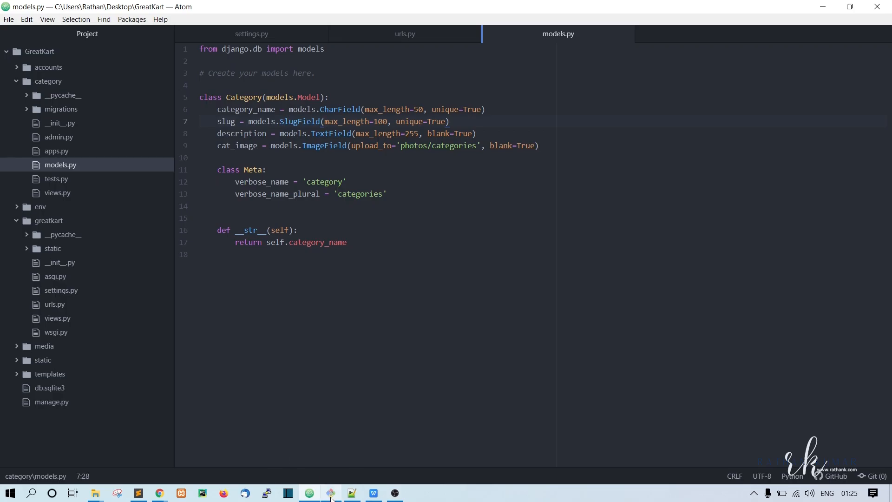
# Step: Run python manage.py makemigrations and migrate to create and apply migration 0002
pyautogui.click(329, 493)
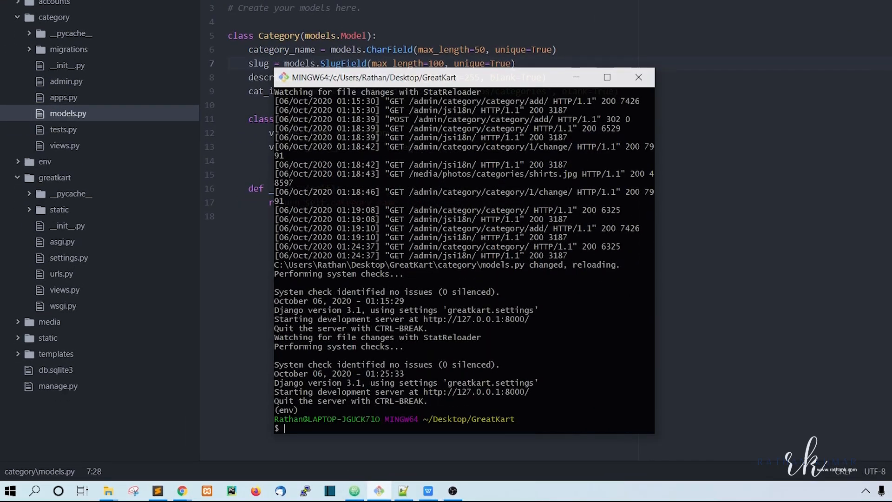
pyautogui.write('pyth')
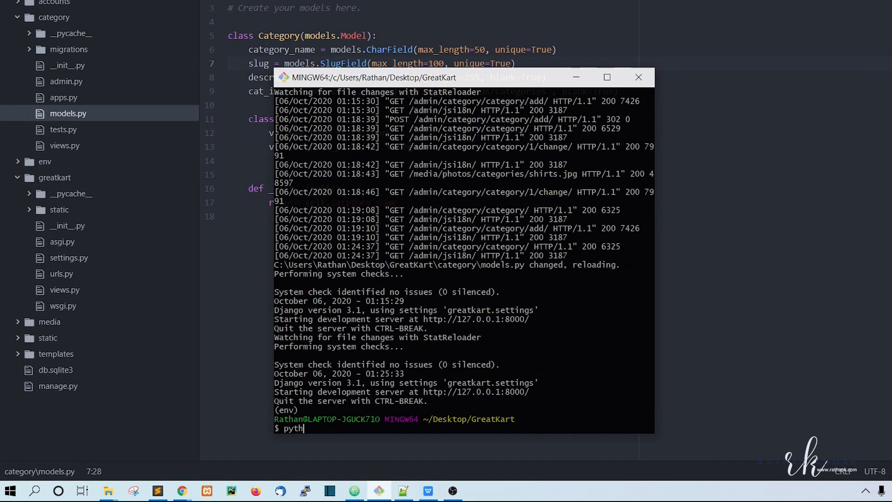
pyautogui.write('on maa')
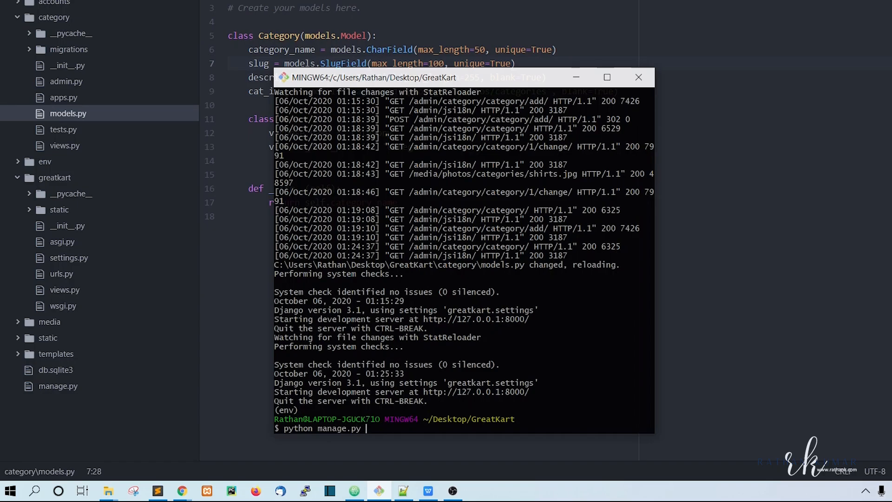
pyautogui.write('makemigrations')
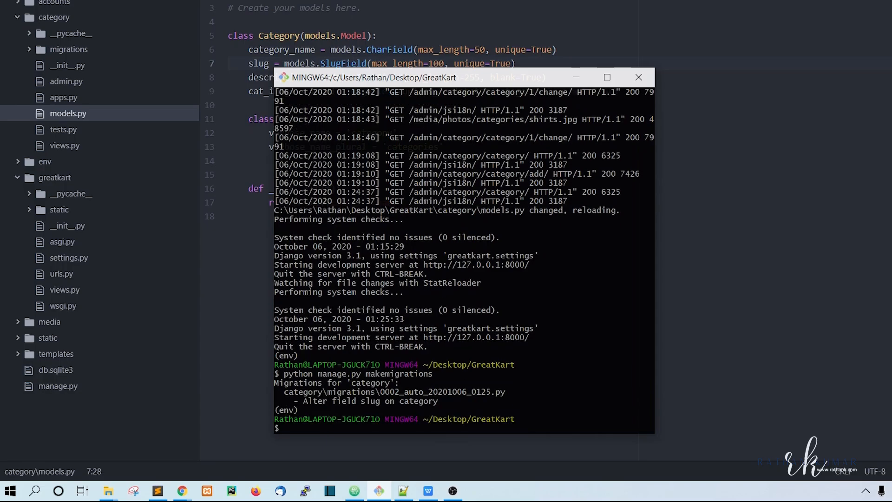
pyautogui.write('python manage.py migrate')
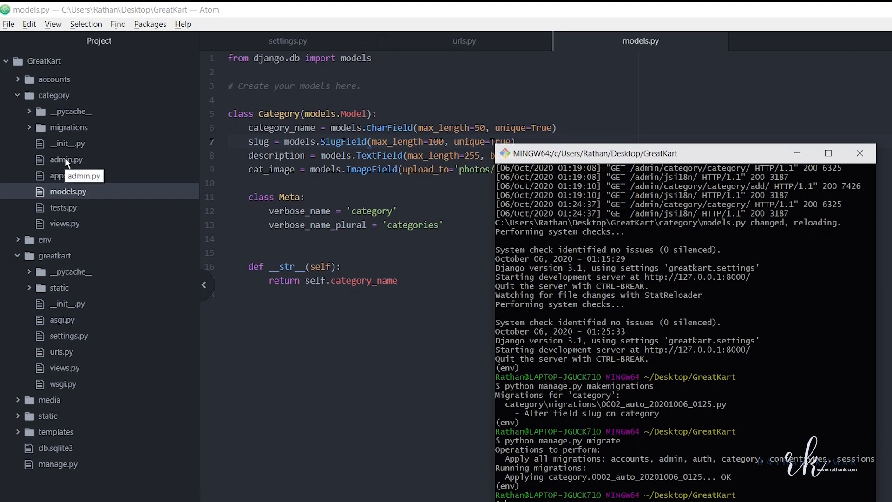
# Step: Define a CategoryAdmin class extending admin.ModelAdmin in the category admin.py
pyautogui.click(66, 160)
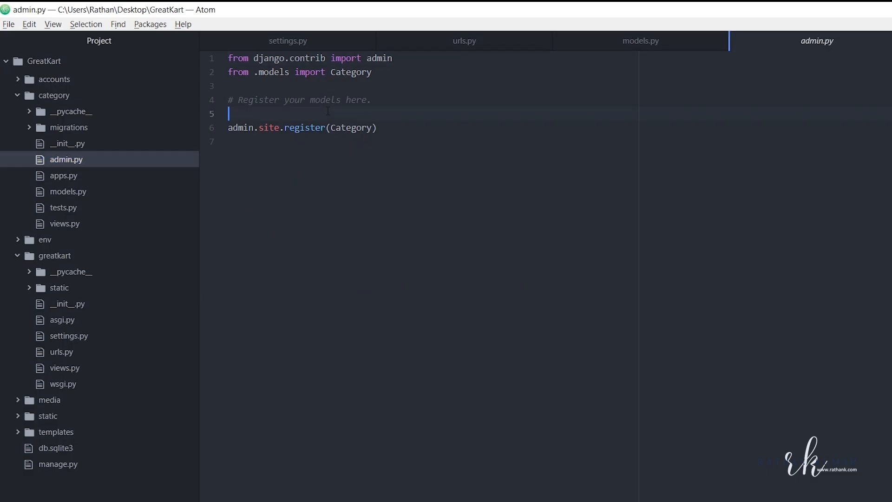
pyautogui.write('class')
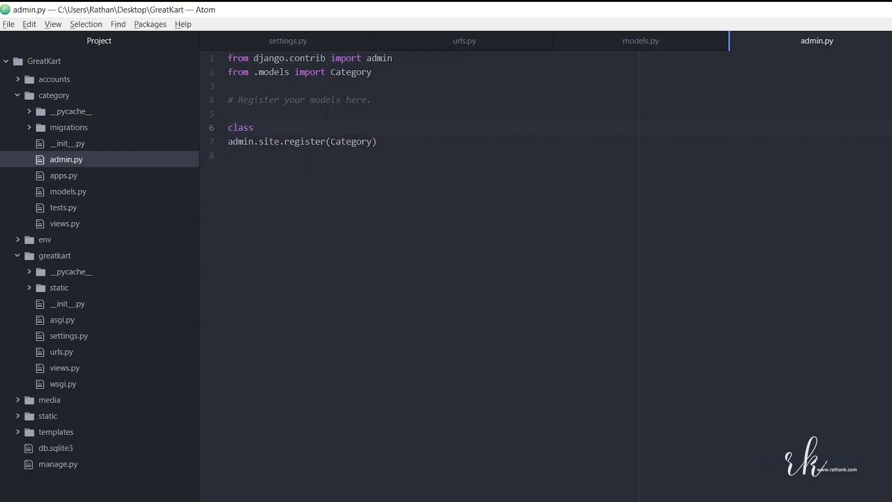
pyautogui.write('CategoryAdmin')
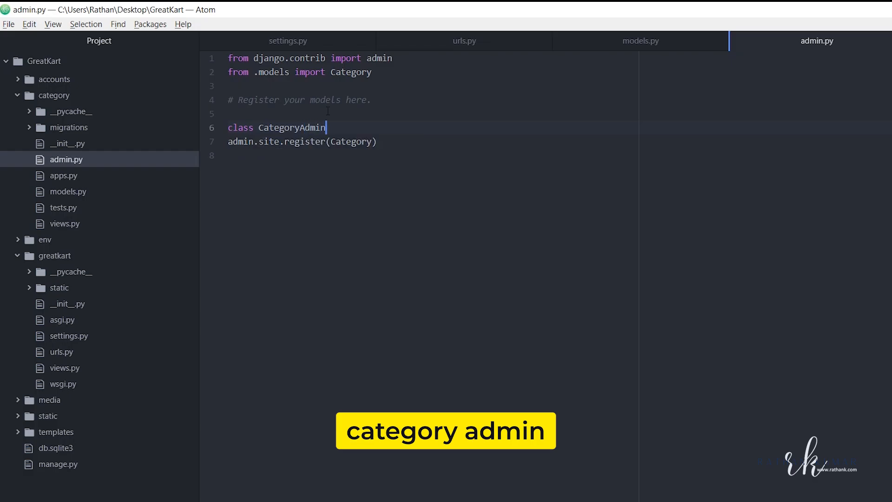
pyautogui.write('()')
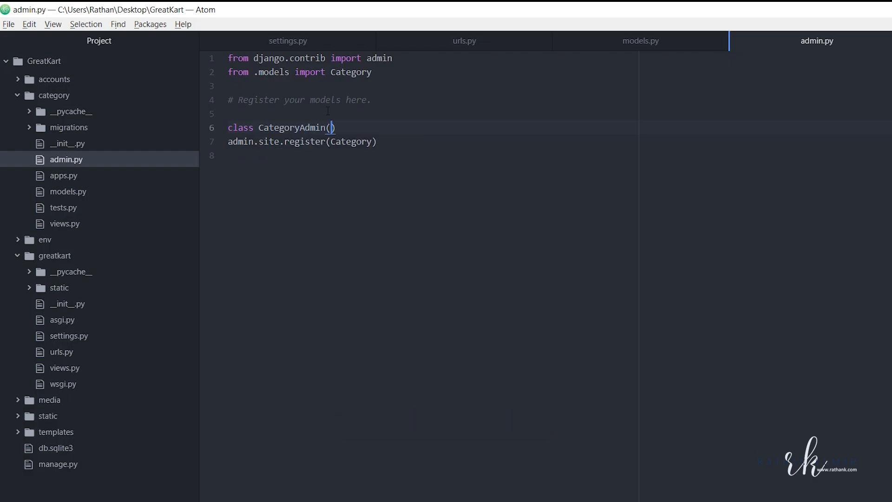
pyautogui.write('a')
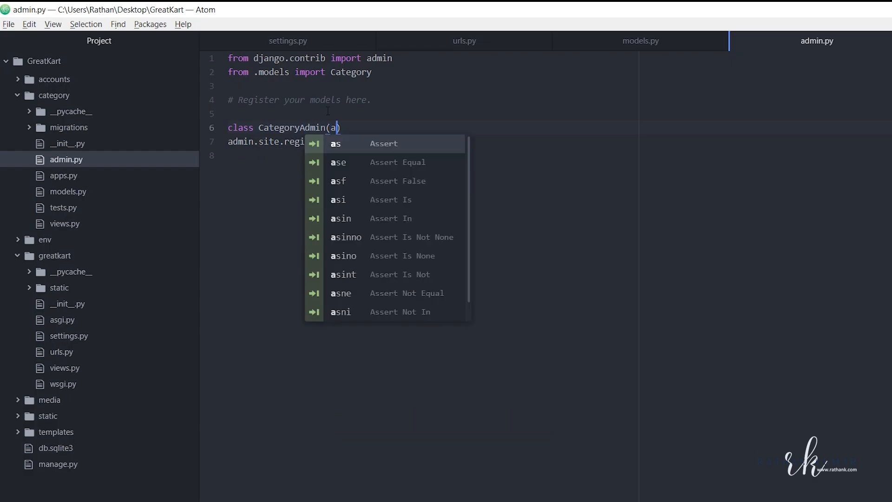
pyautogui.write('dmin')
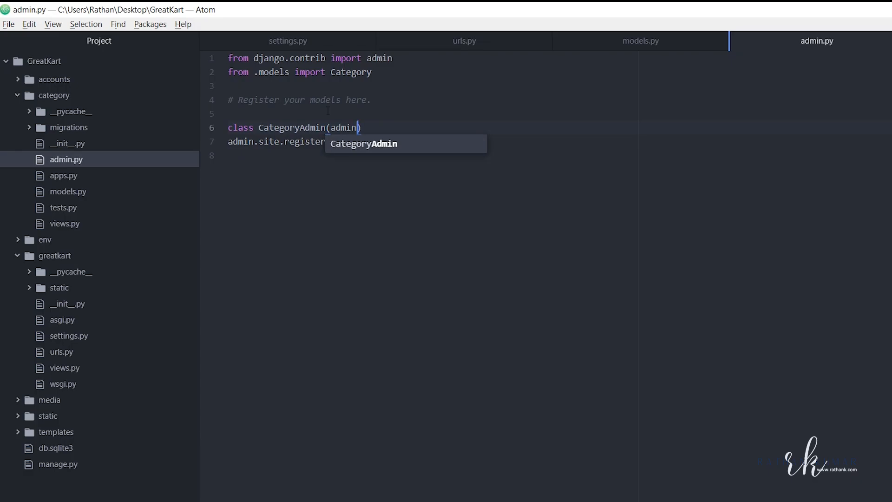
pyautogui.write(')')
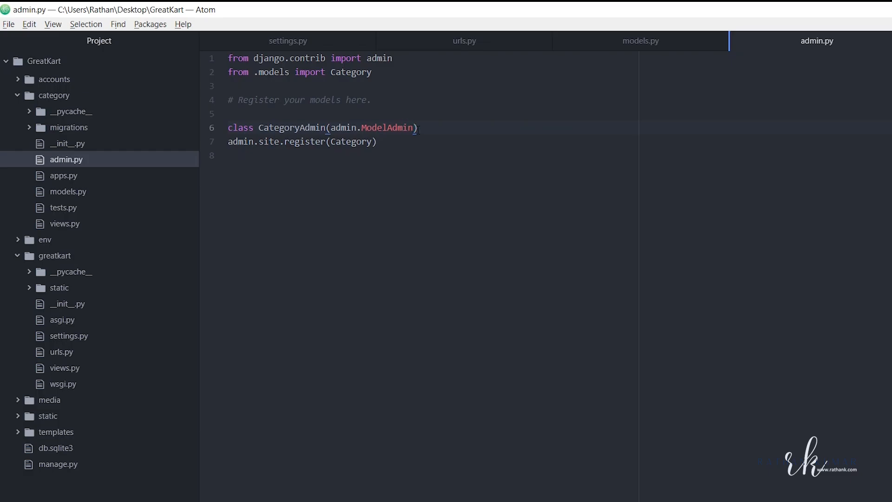
pyautogui.write(':')
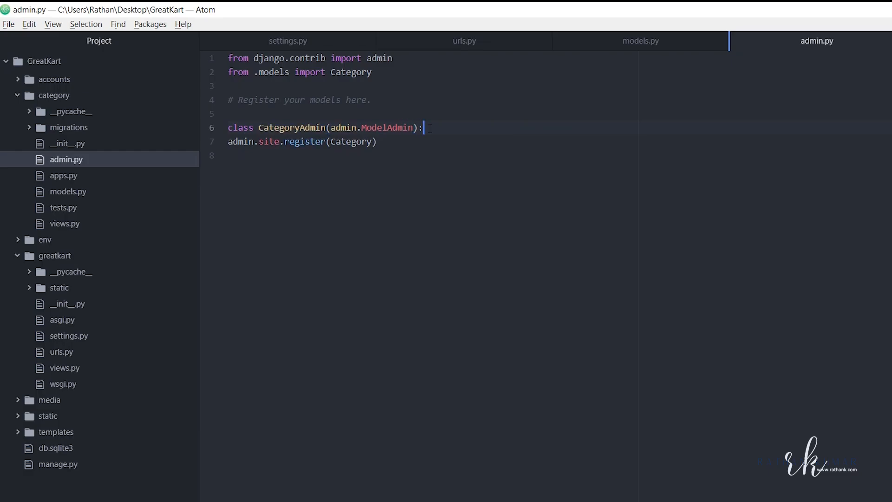
pyautogui.press('Enter')
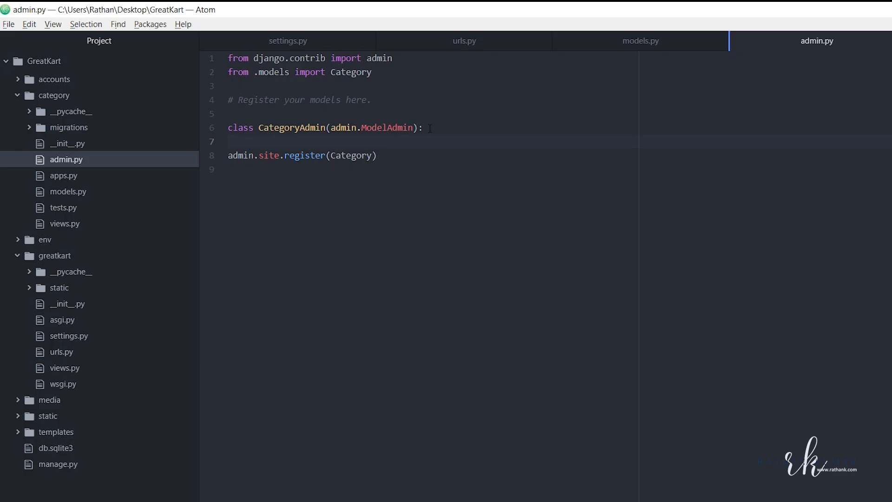
# Step: Add prepopulated_fields = {'slug': ('category_name',)} to CategoryAdmin
pyautogui.write('prepopulat')
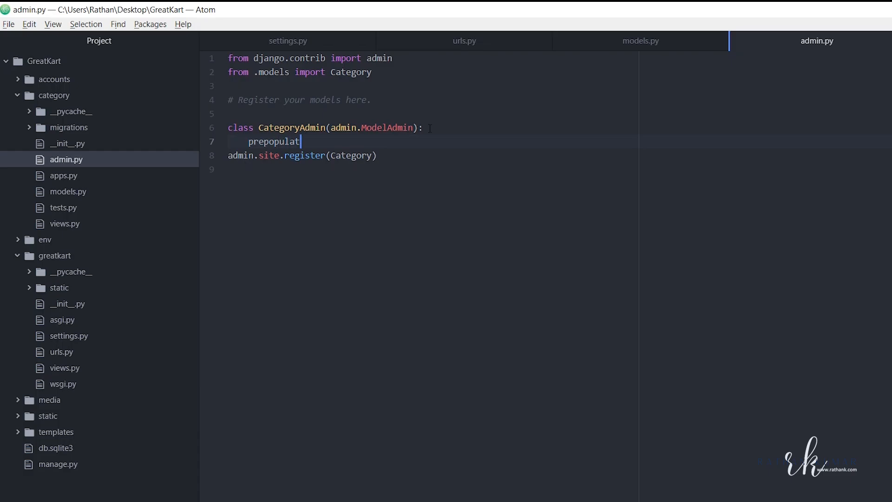
pyautogui.write('ed_fiel')
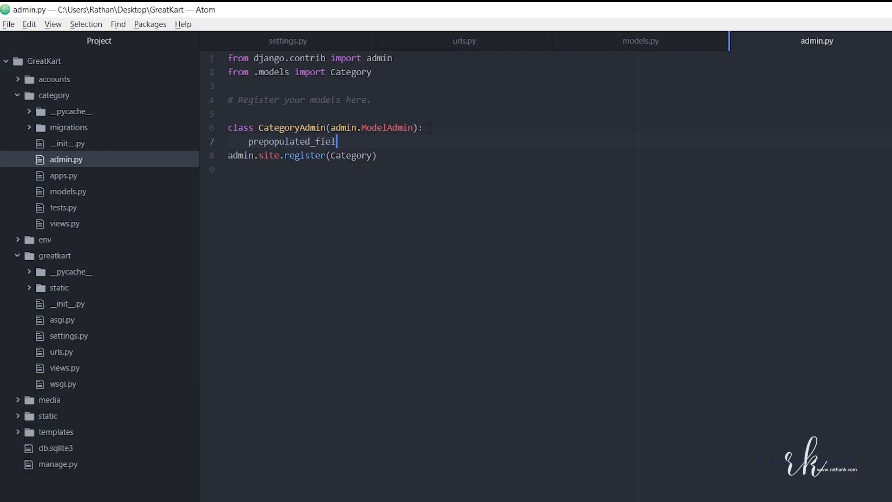
pyautogui.write('ds =')
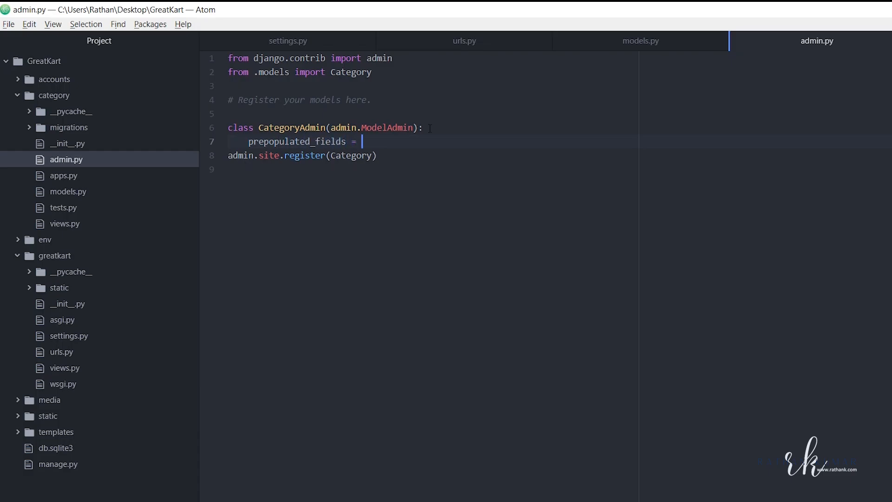
pyautogui.write('{}')
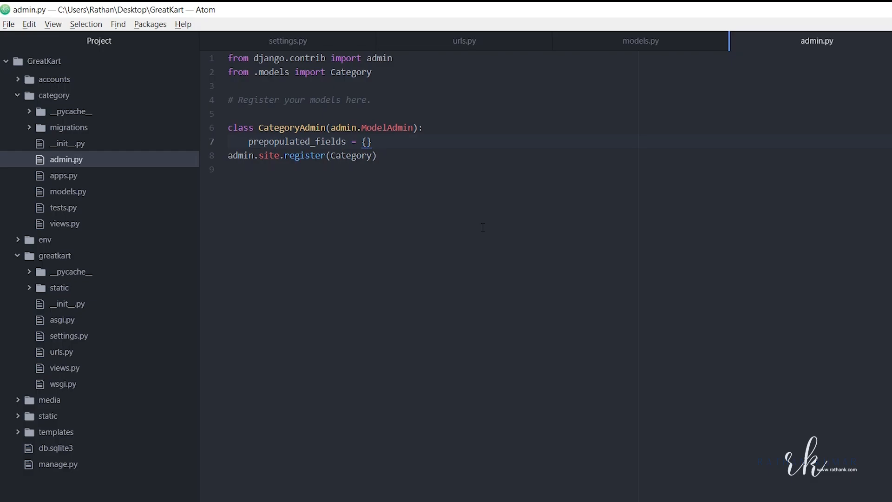
pyautogui.write("'s")
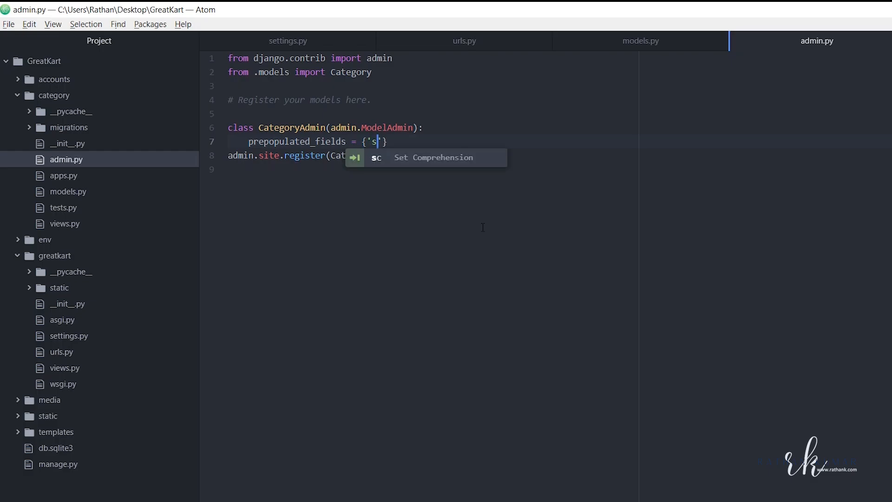
pyautogui.write('lug')
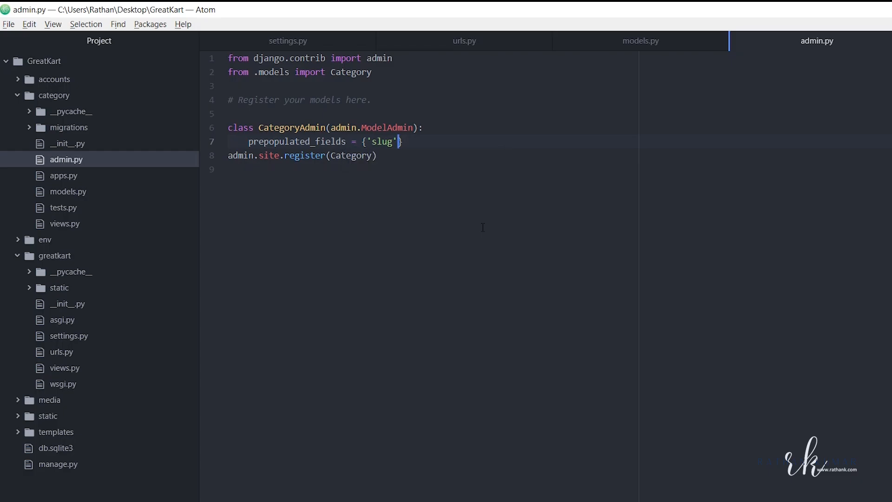
pyautogui.write(':')
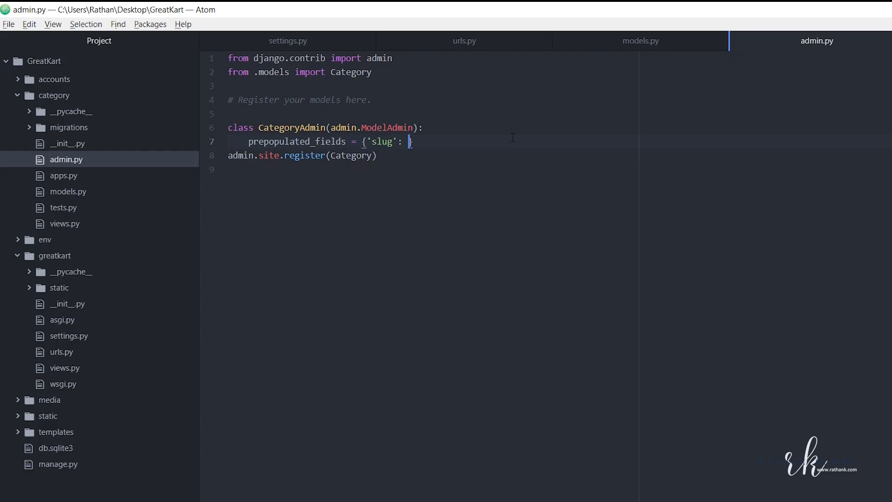
pyautogui.write('()')
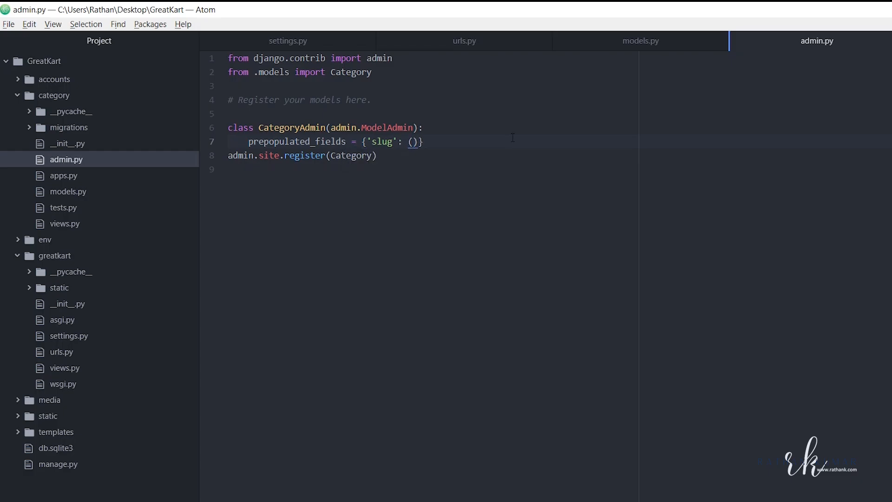
pyautogui.write("''")
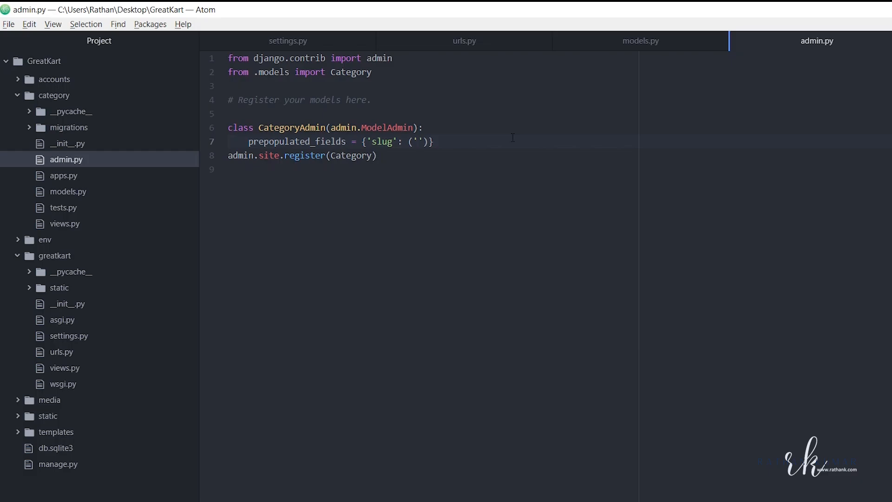
pyautogui.write('category_name')
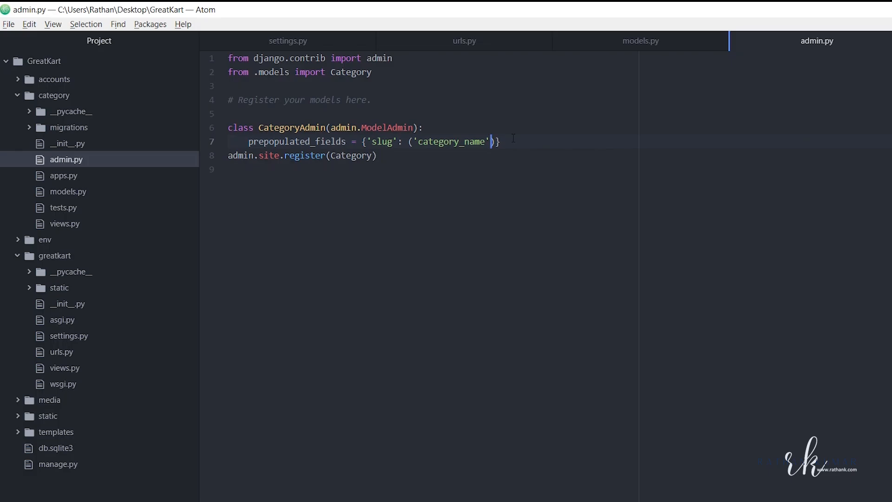
pyautogui.write(',')
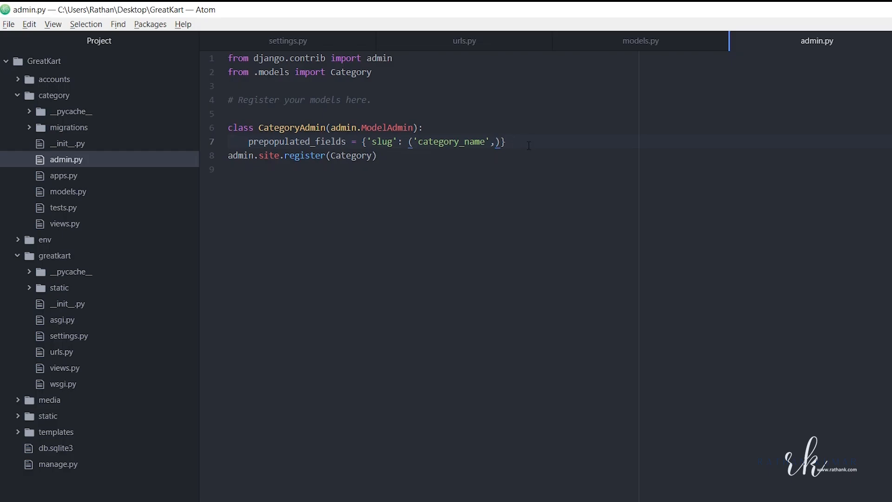
# Step: Register Category with CategoryAdmin and add list_display = ('category_name', 'slug')
pyautogui.press('enter')
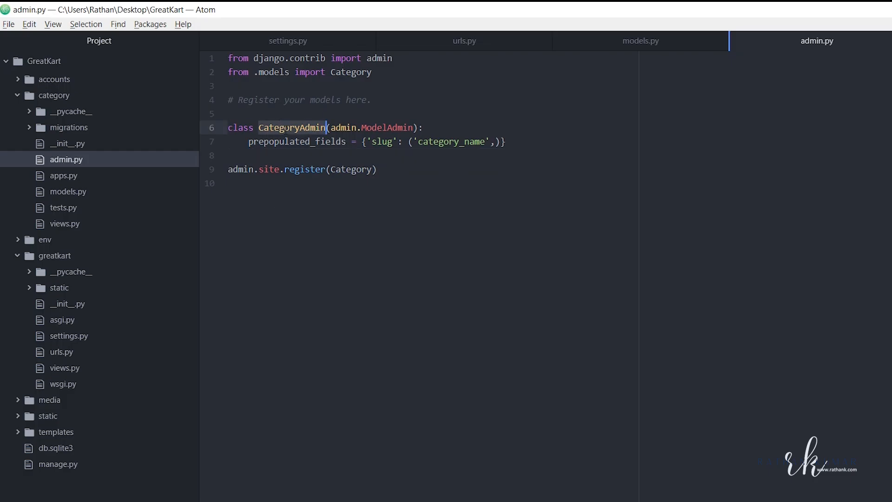
pyautogui.write(', CategoryAdmin')
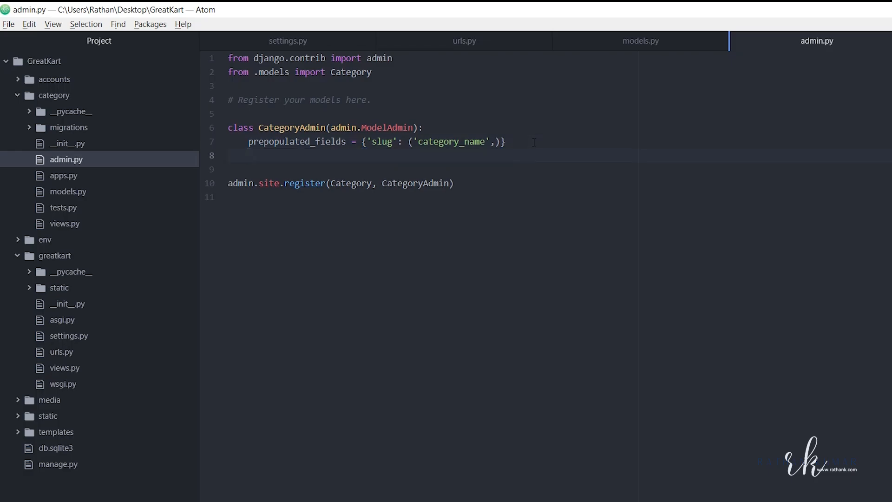
pyautogui.write('list')
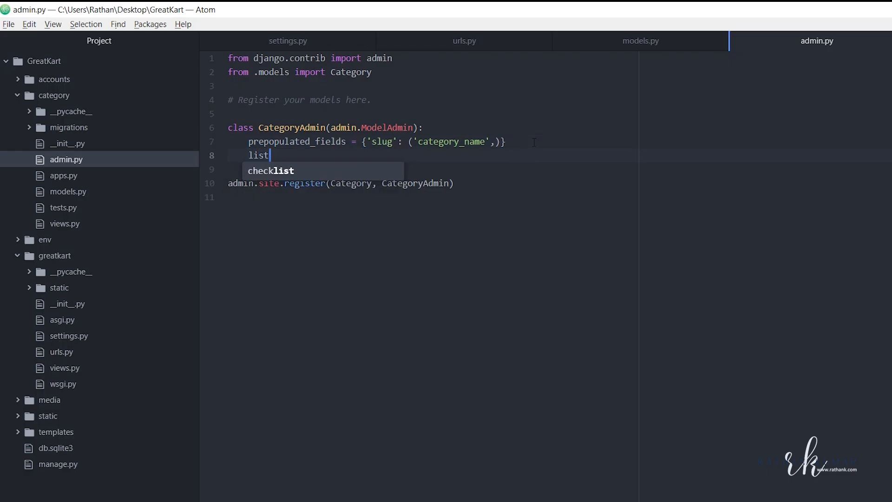
pyautogui.write('_displa')
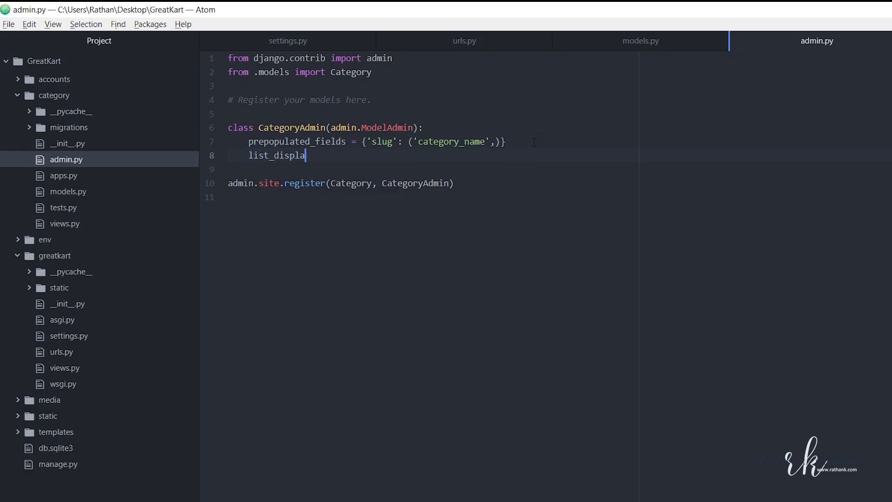
pyautogui.write('y =')
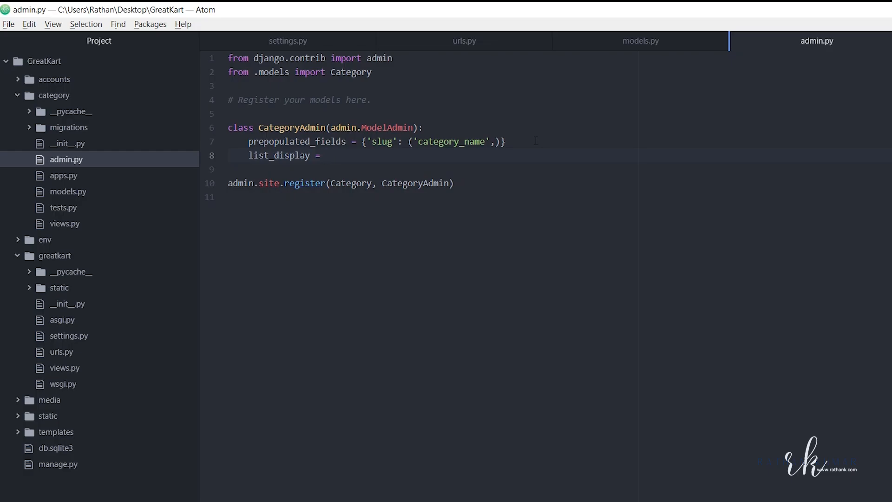
pyautogui.write("('category_name")
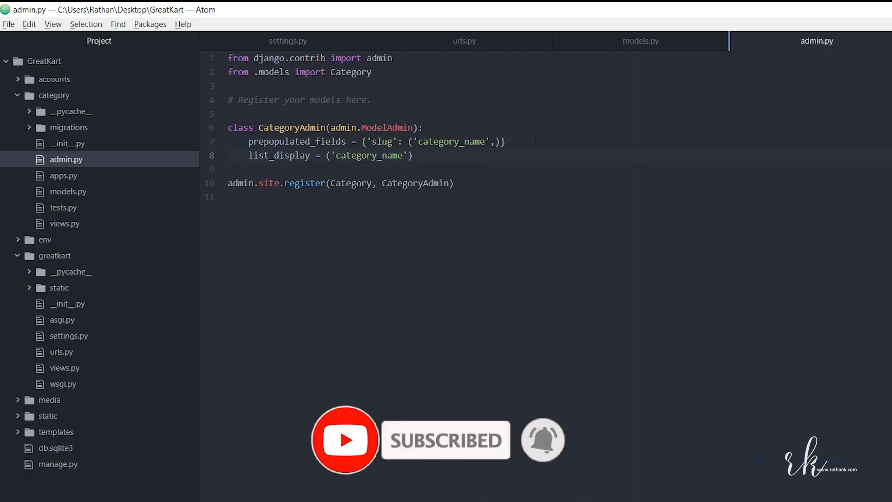
pyautogui.write(", ''")
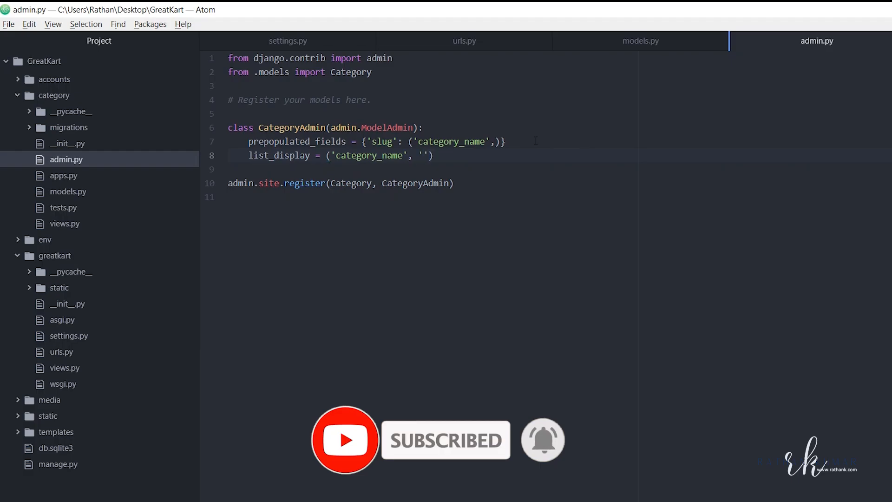
pyautogui.write('slug')
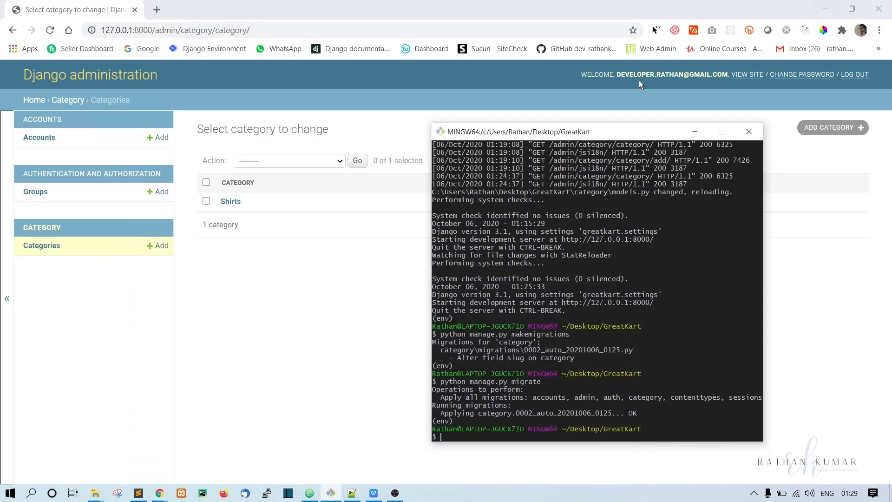
# Step: Check the terminal, then reload the admin categories page to show Category Name and Slug
pyautogui.click(748, 132)
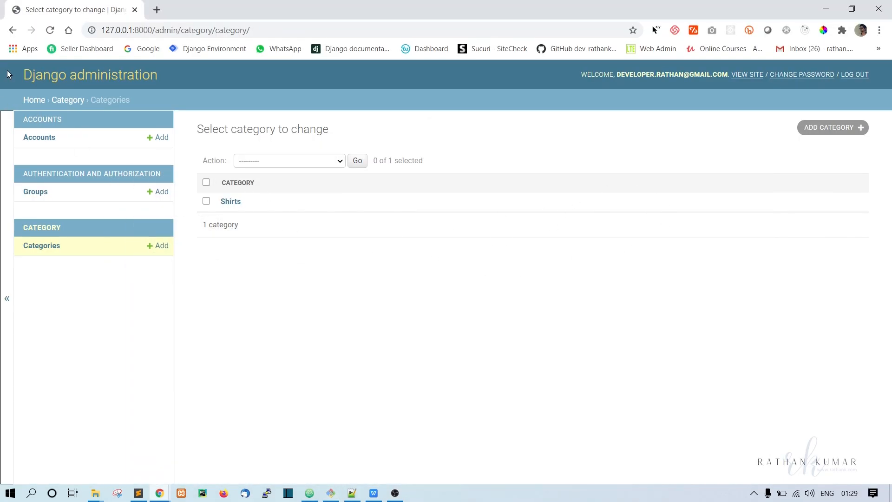
pyautogui.moveTo(51, 30)
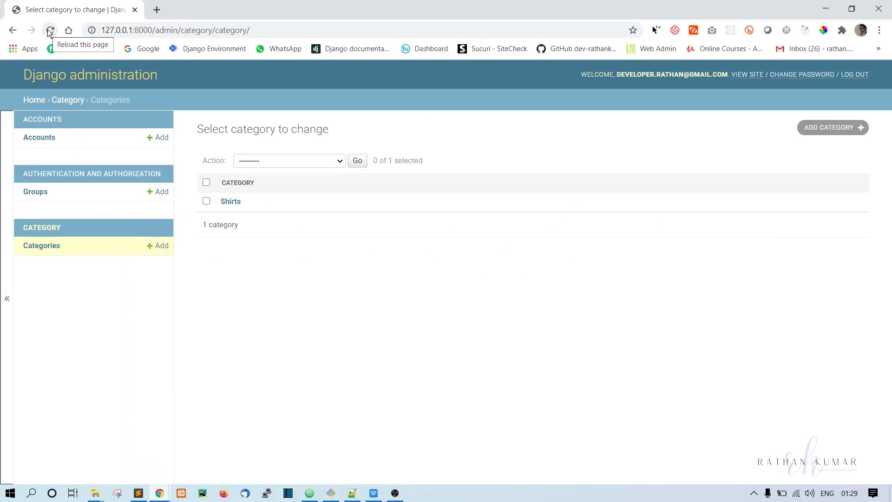
pyautogui.click(330, 492)
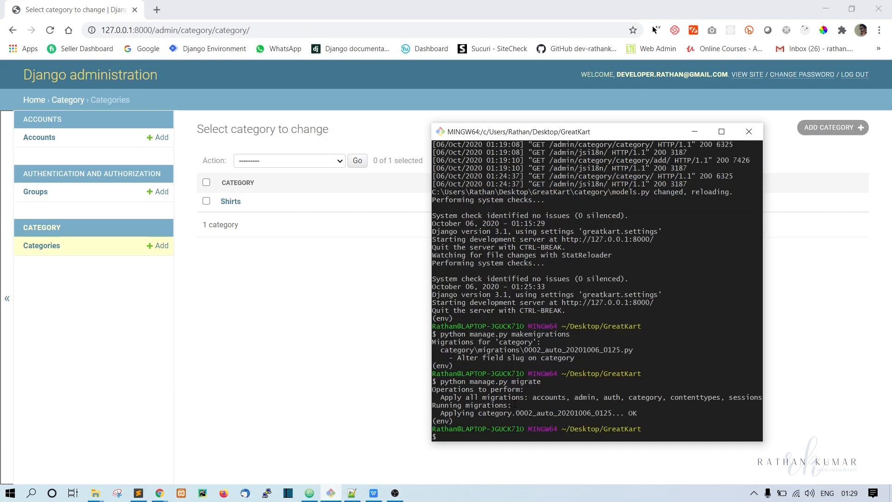
pyautogui.write('pytho')
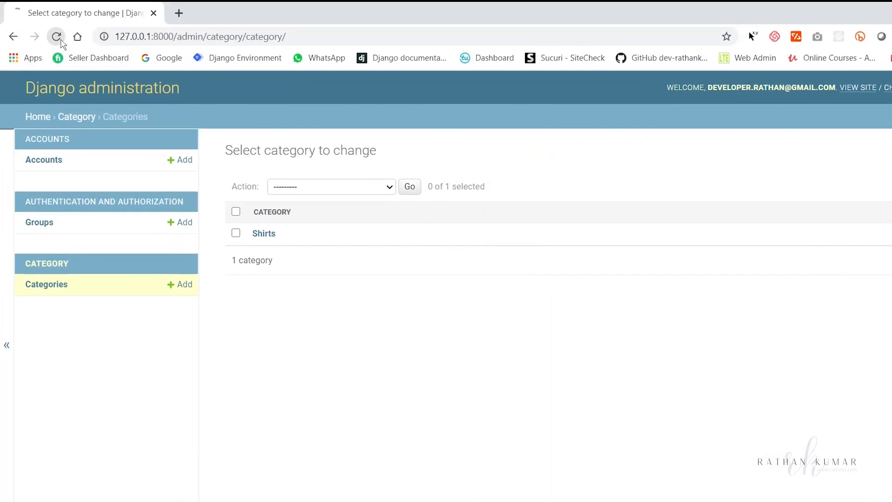
pyautogui.click(57, 37)
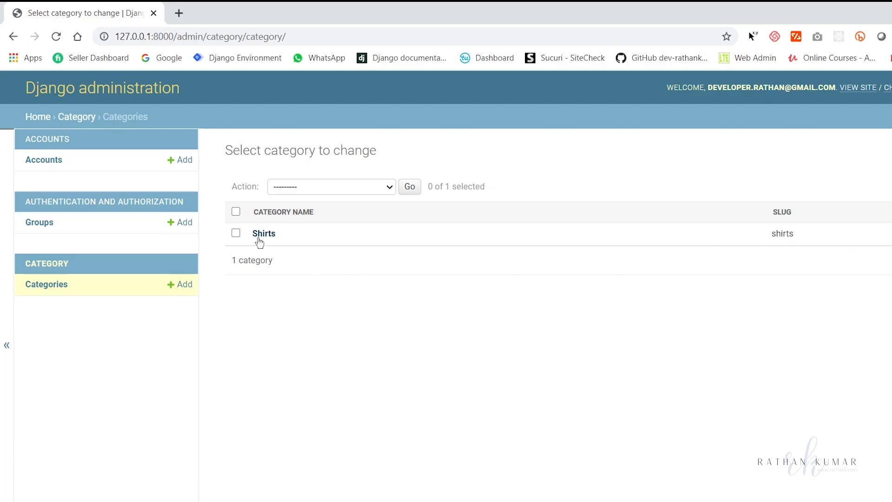
# Step: Open the Shirts category to view its name, slug, description and image
pyautogui.click(263, 233)
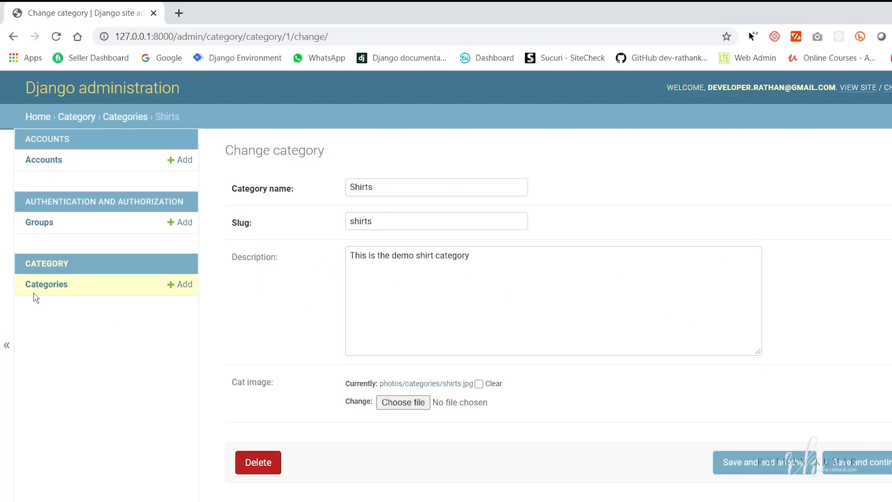
pyautogui.moveTo(53, 290)
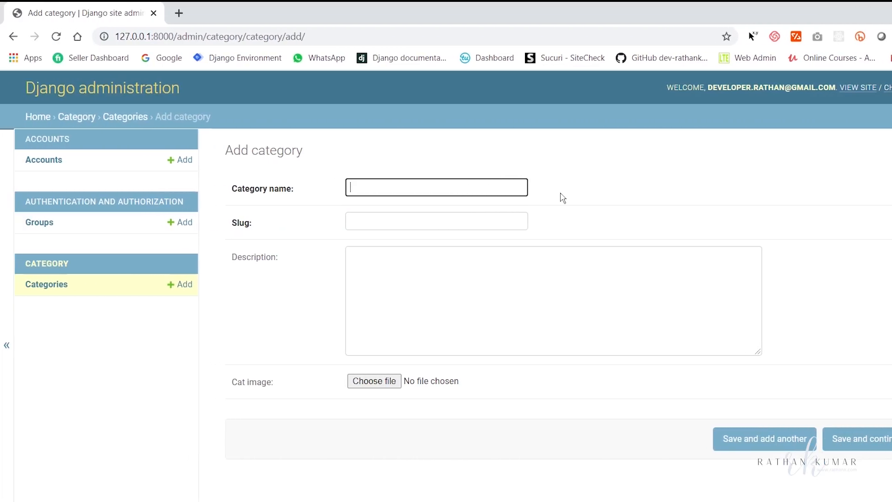
# Step: Enter category name 'T Shirt' (slug t-shirt) with a test description
pyautogui.write('t')
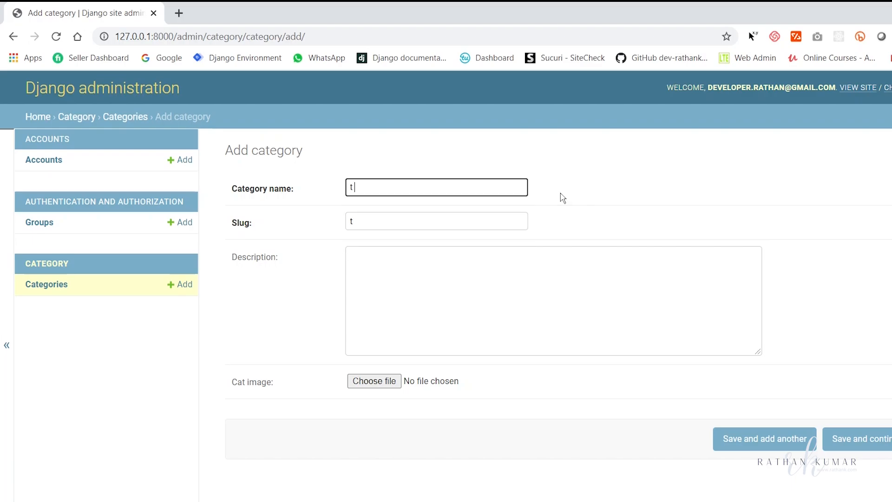
pyautogui.write('Shirt')
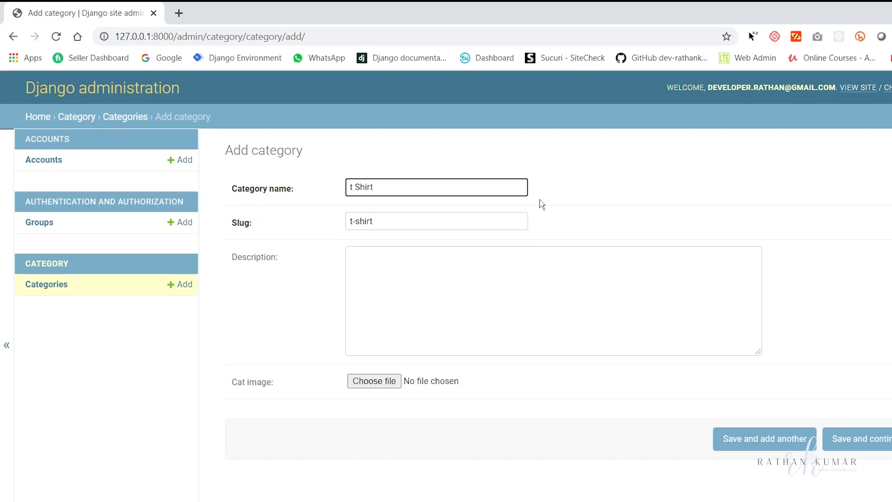
pyautogui.click(413, 221)
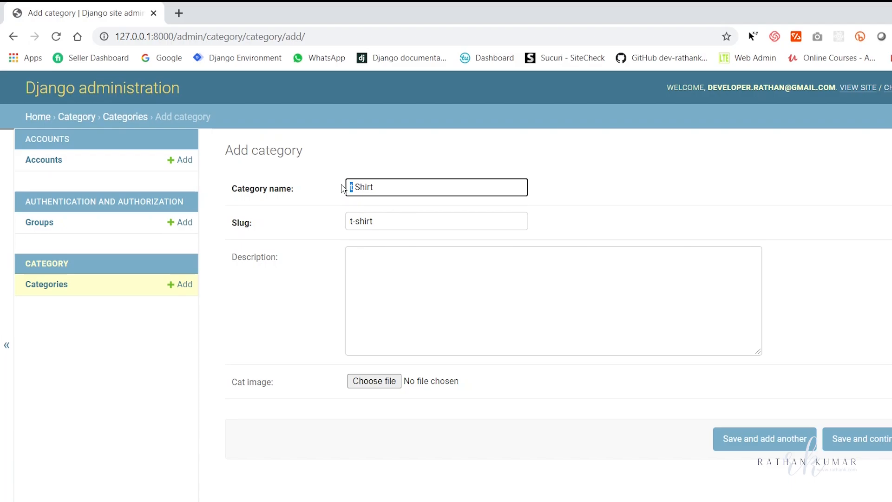
pyautogui.write('T')
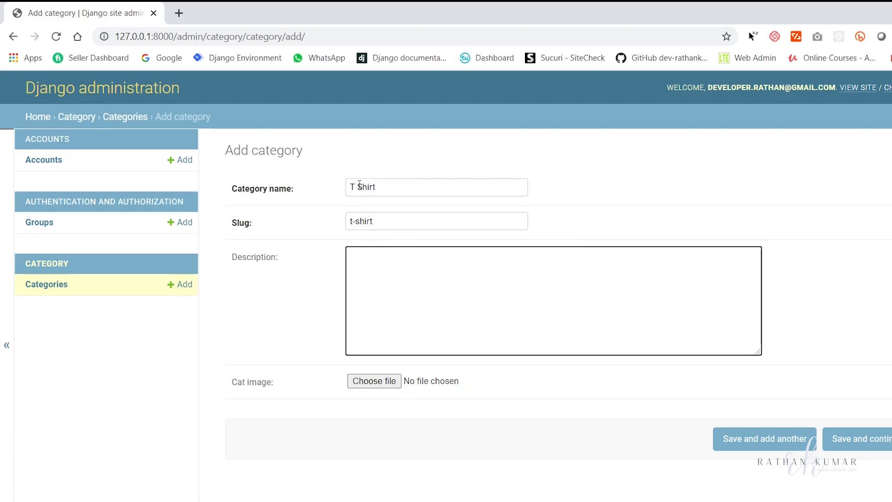
pyautogui.click(436, 221)
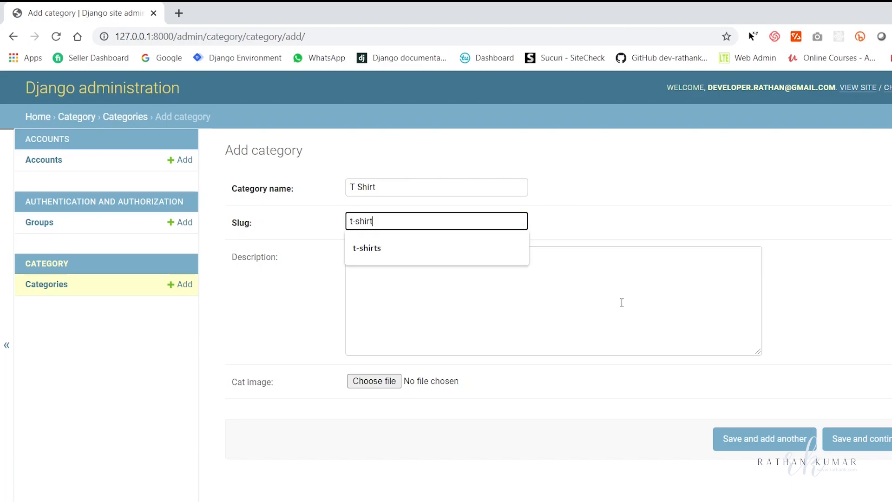
pyautogui.click(621, 303)
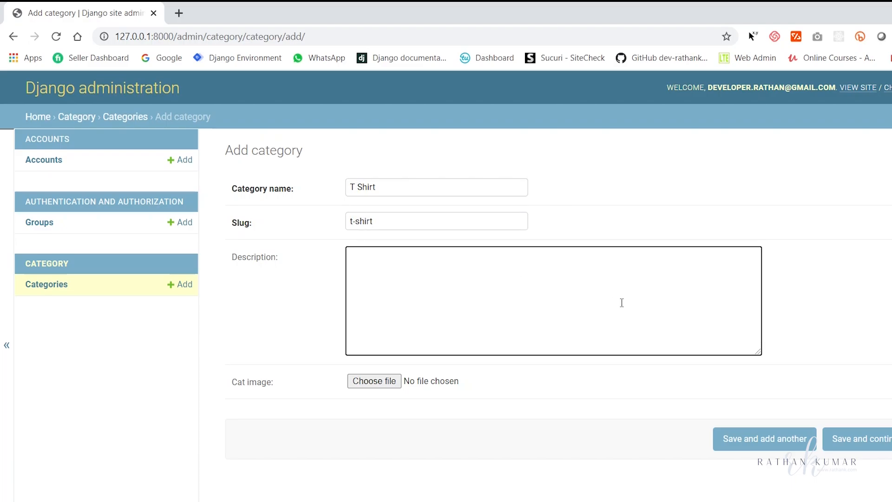
pyautogui.write('This')
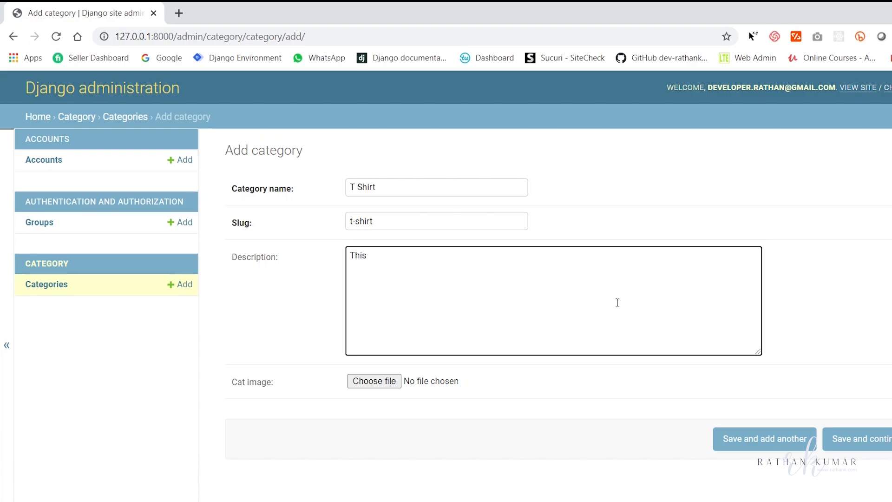
pyautogui.write('is test description')
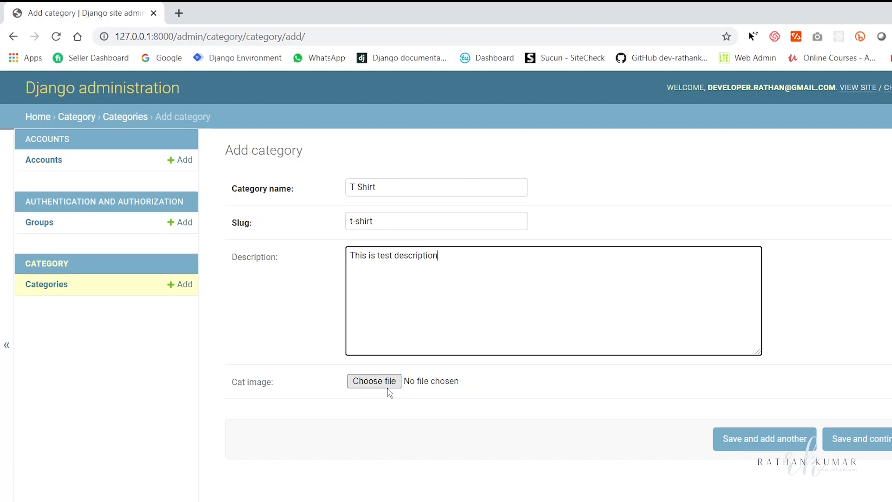
# Step: Attach tshirts.jpg as the image and save the T Shirt category
pyautogui.click(374, 381)
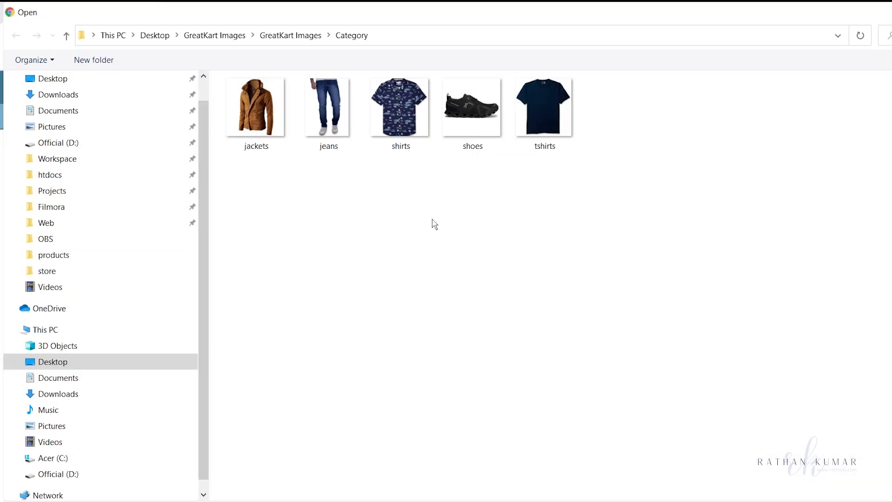
pyautogui.click(543, 116)
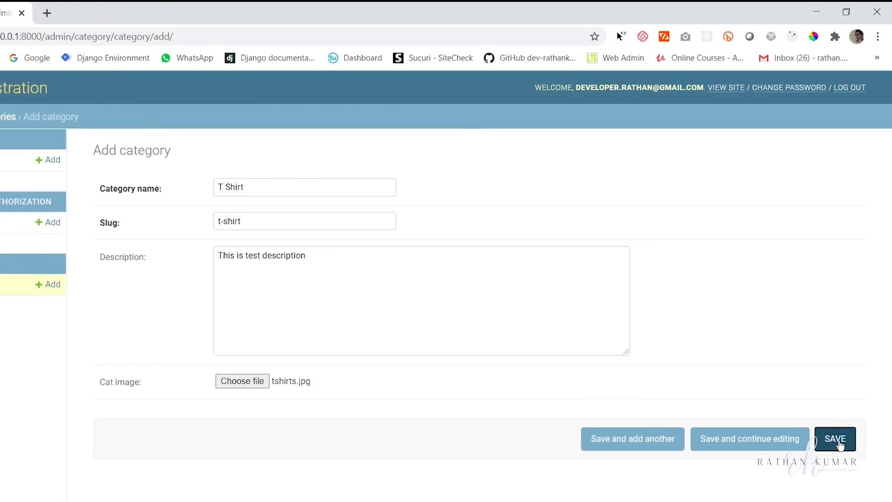
pyautogui.click(836, 438)
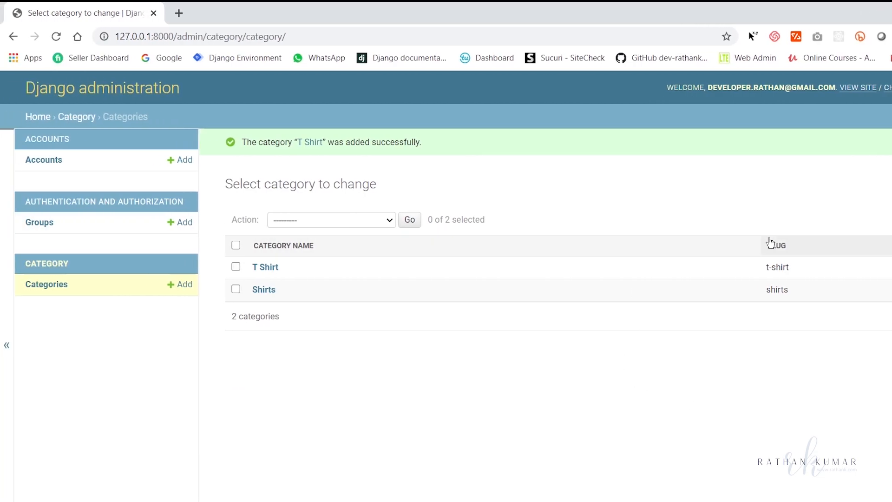
# Step: Add the Shoes category and the following categories with short descriptions, saving each
pyautogui.click(183, 285)
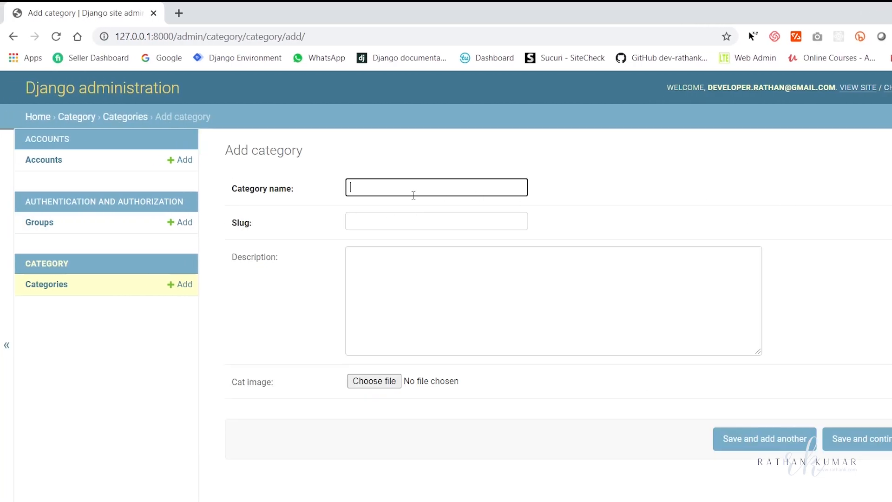
pyautogui.write('Shoes')
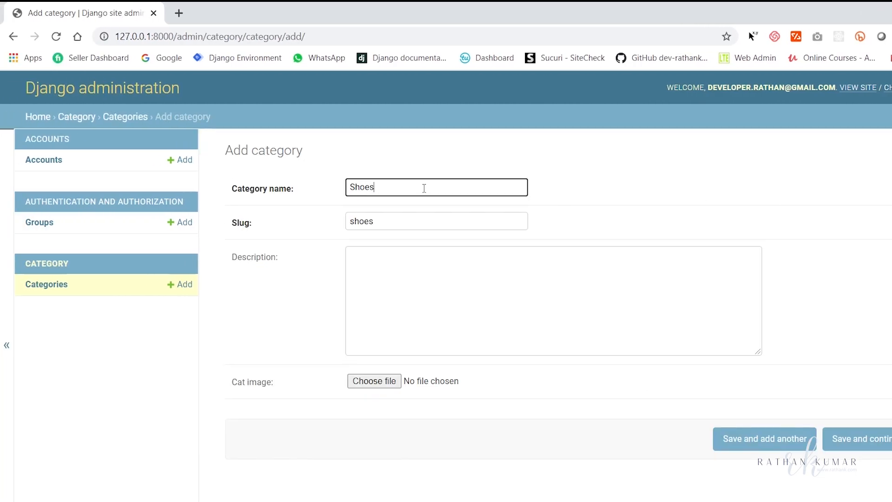
pyautogui.write('This is shoe')
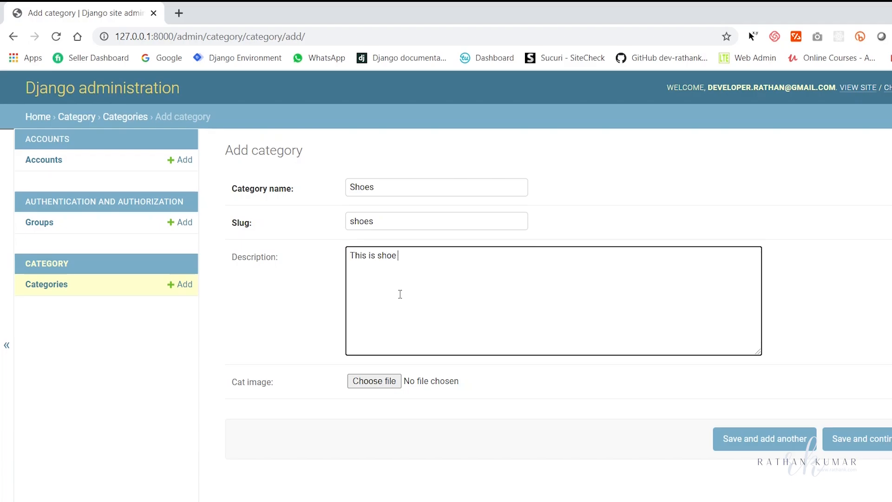
pyautogui.write('s categort')
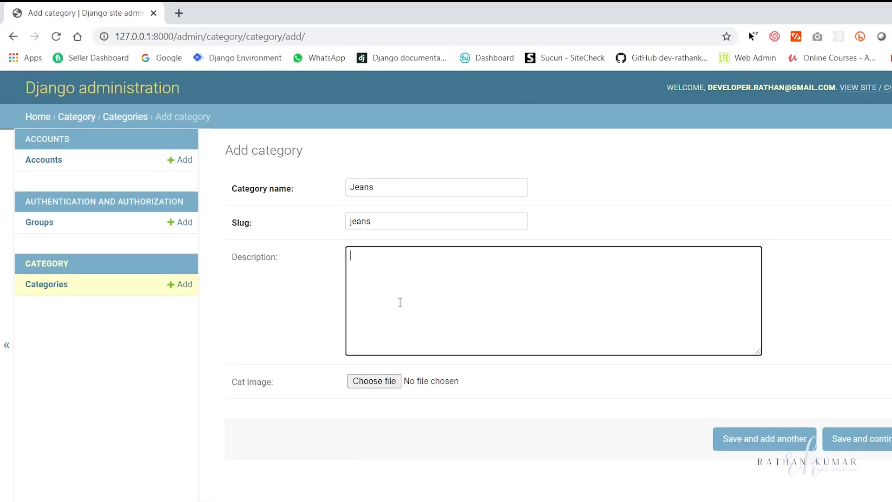
pyautogui.click(859, 438)
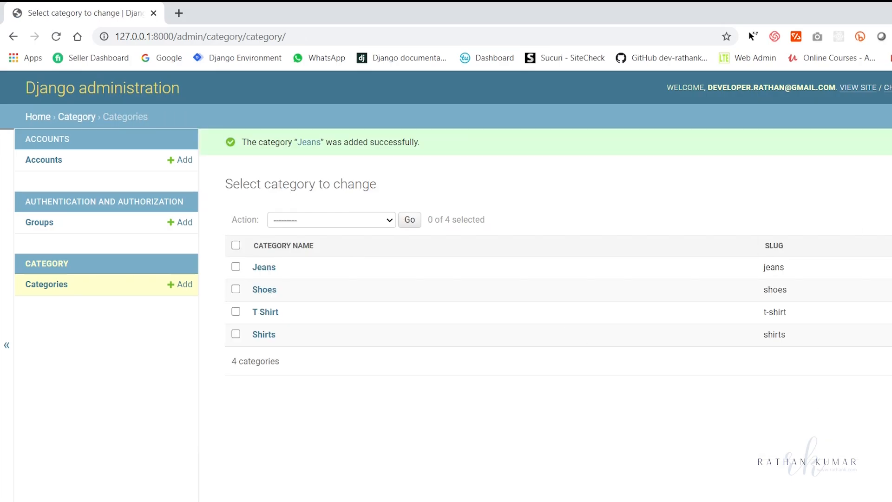
pyautogui.click(183, 284)
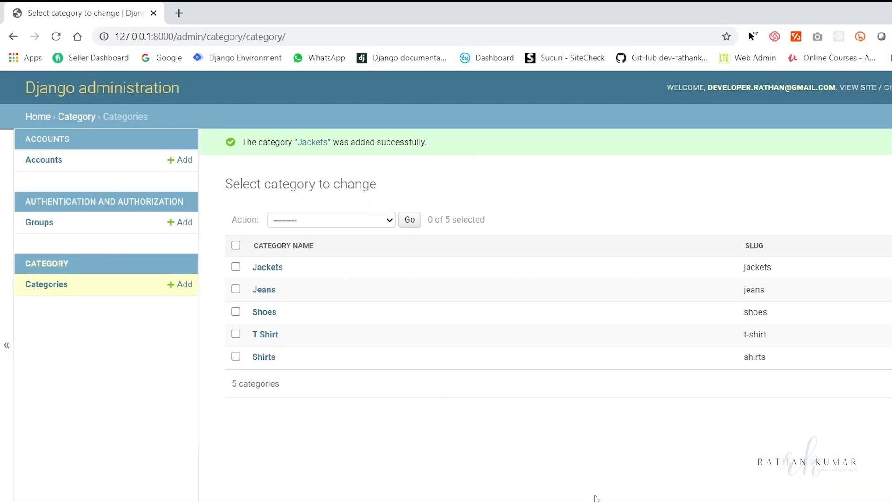
pyautogui.moveTo(314, 338)
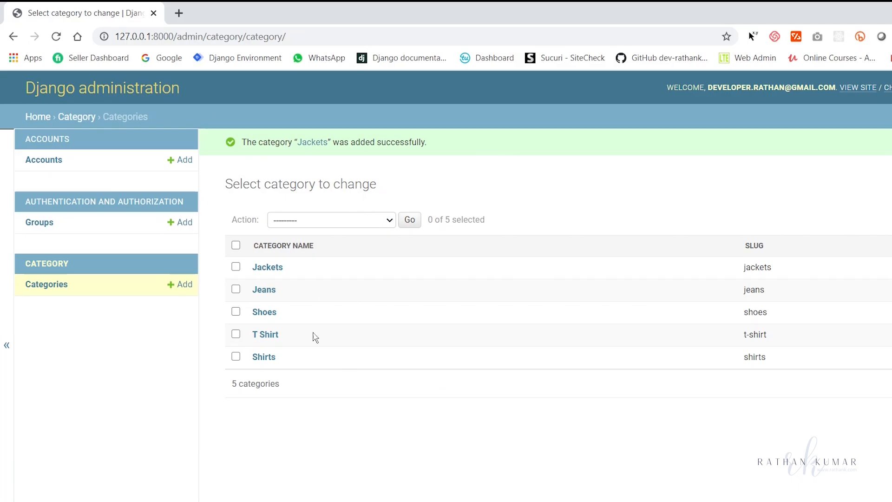
pyautogui.moveTo(719, 217)
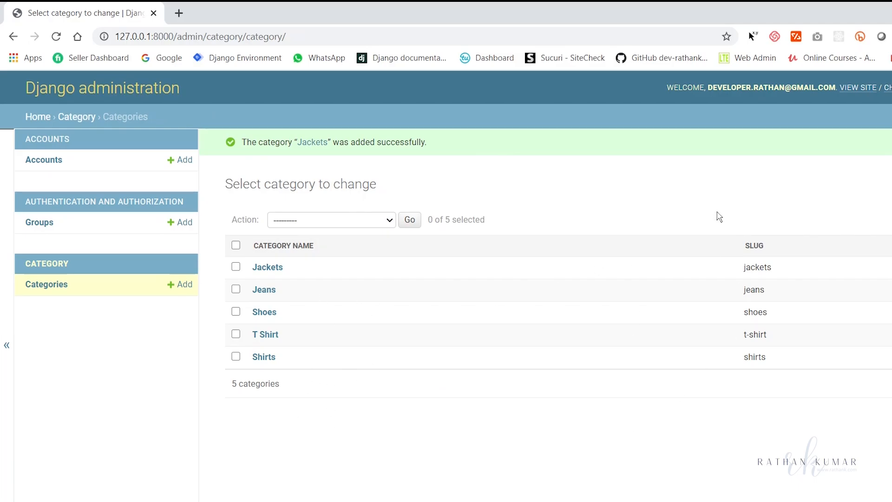
pyautogui.moveTo(574, 397)
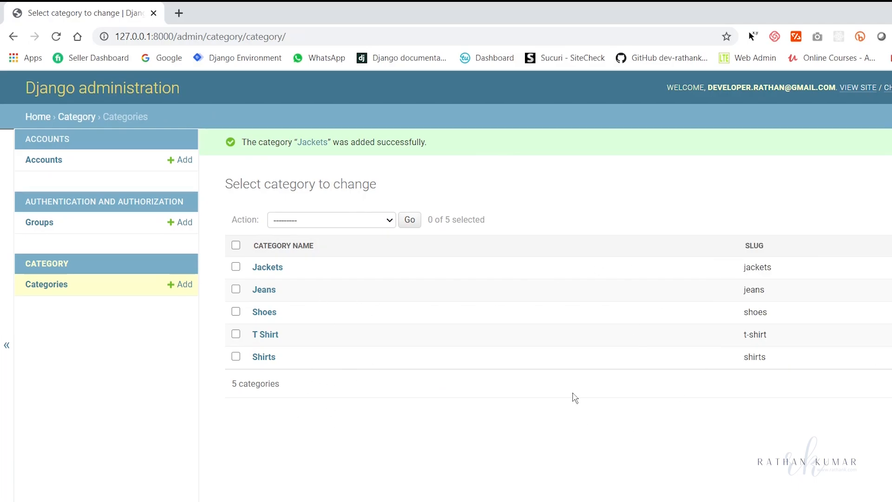
pyautogui.moveTo(374, 246)
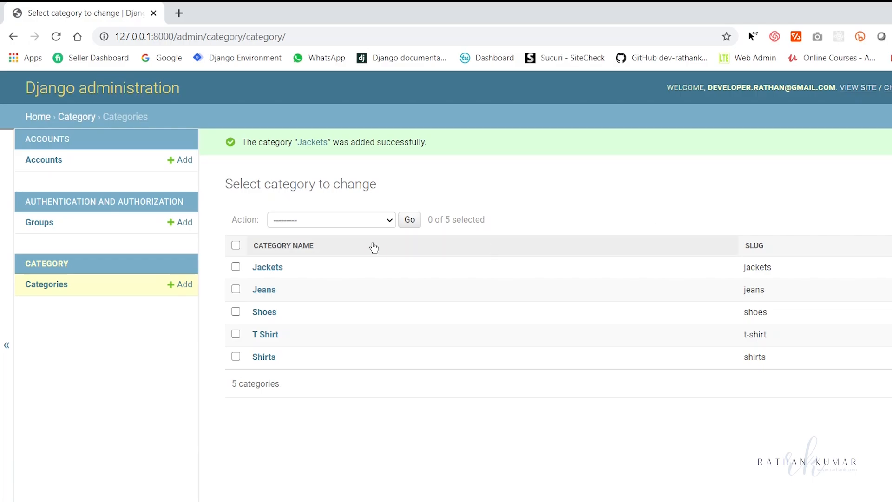
pyautogui.moveTo(458, 382)
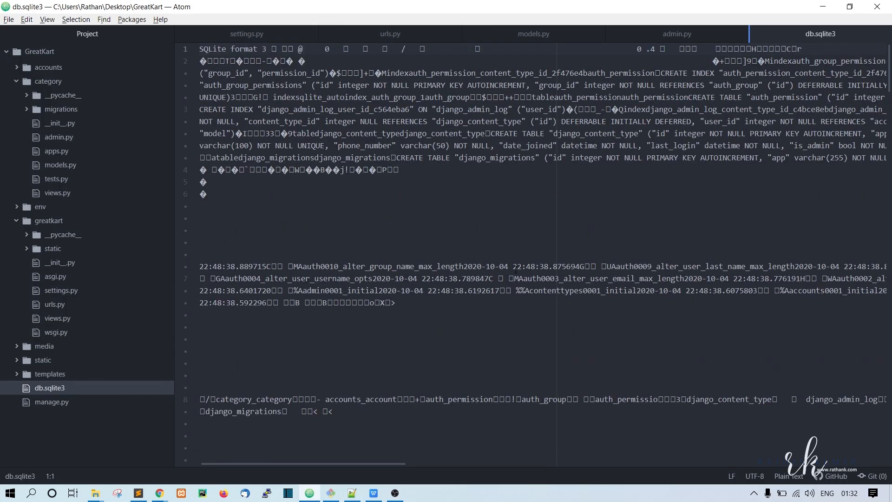
pyautogui.click(474, 278)
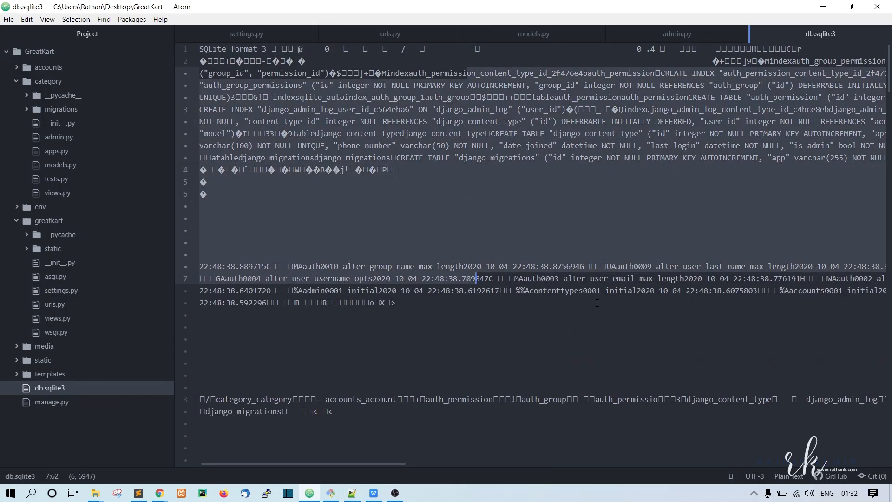
pyautogui.scroll(-3)
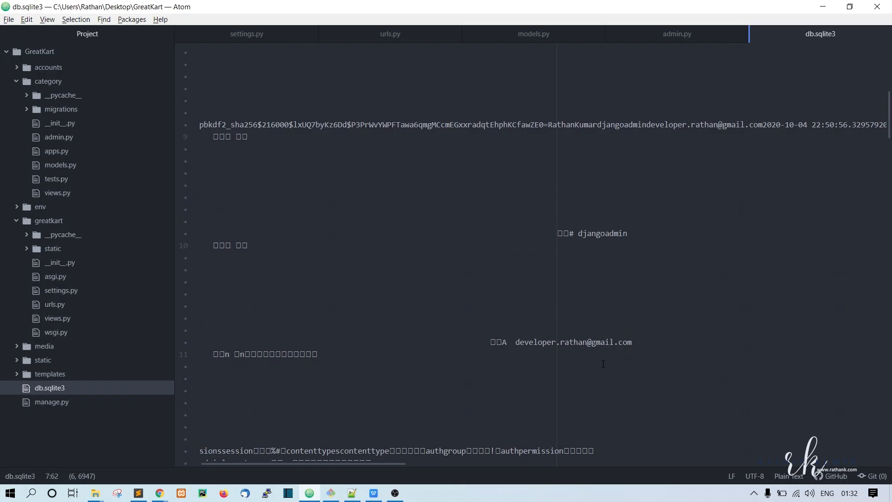
pyautogui.scroll(-3)
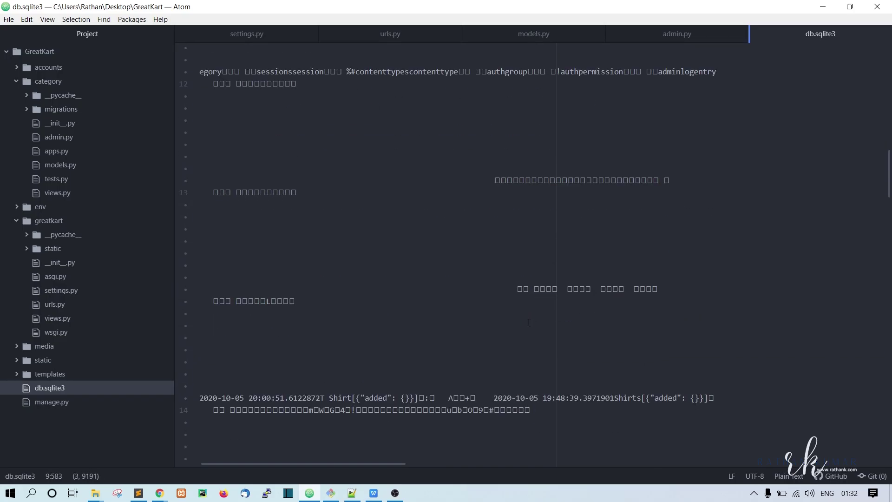
pyautogui.moveTo(754, 272)
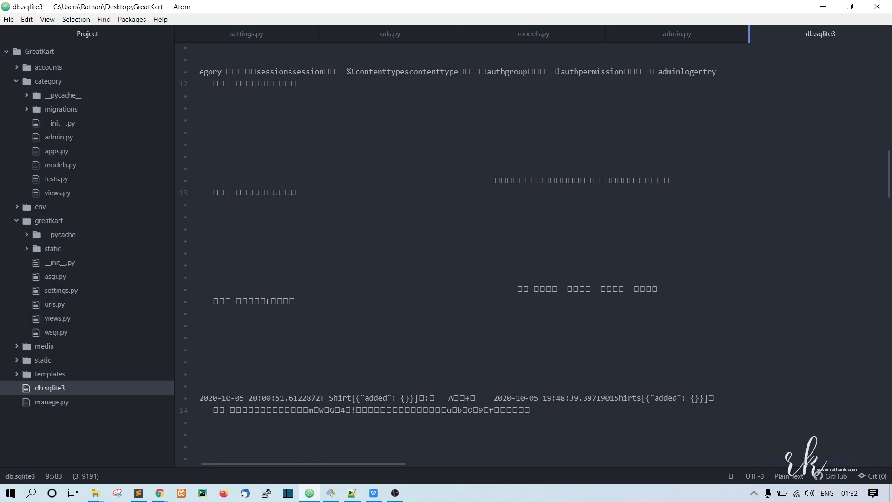
pyautogui.click(542, 267)
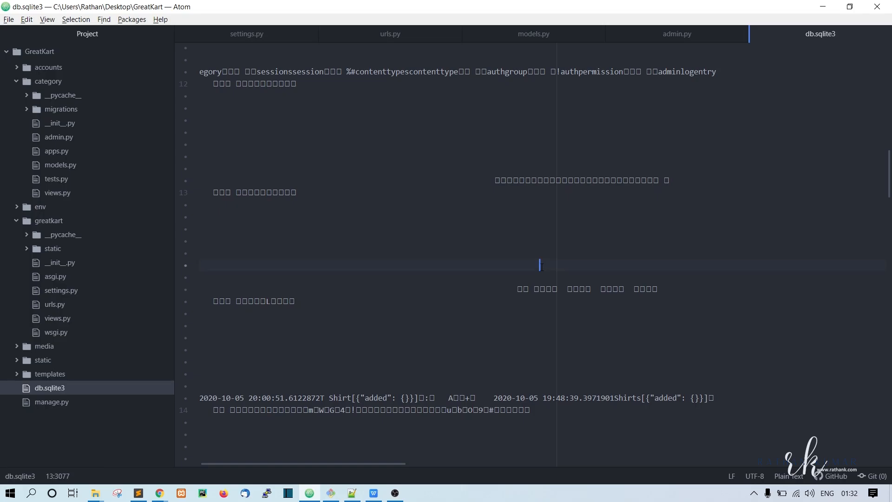
pyautogui.moveTo(541, 267)
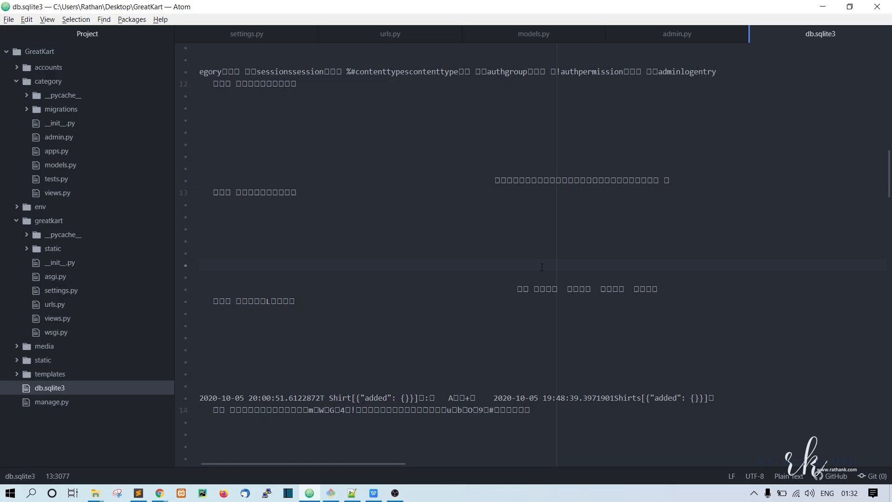
pyautogui.click(541, 266)
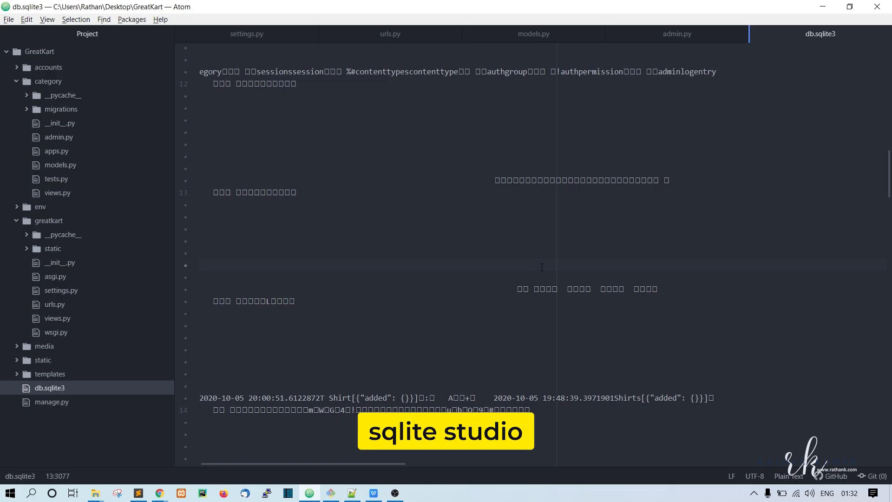
pyautogui.click(540, 266)
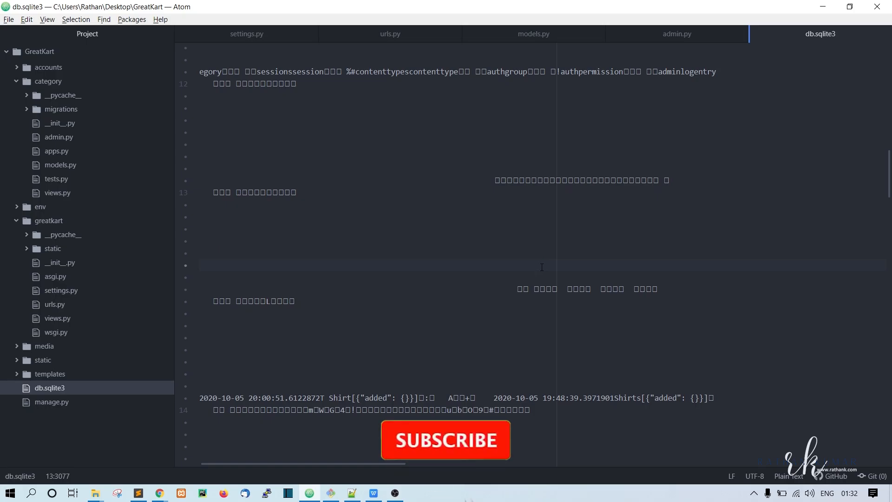
pyautogui.click(446, 440)
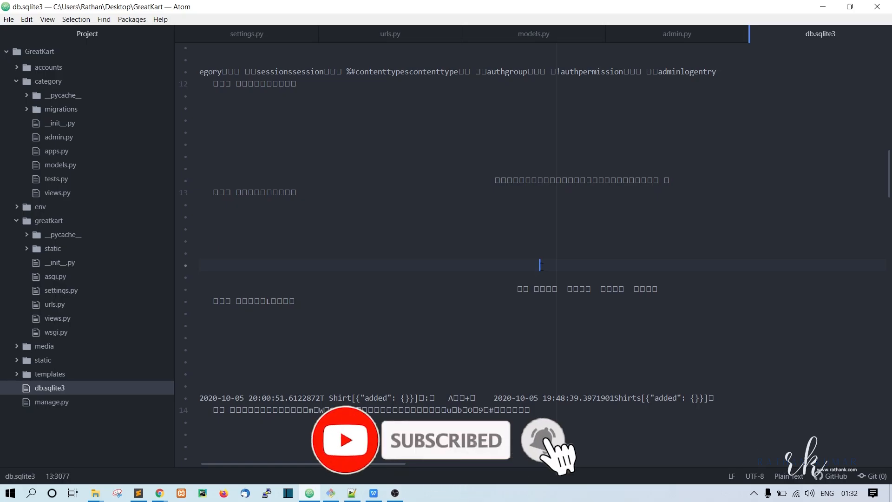